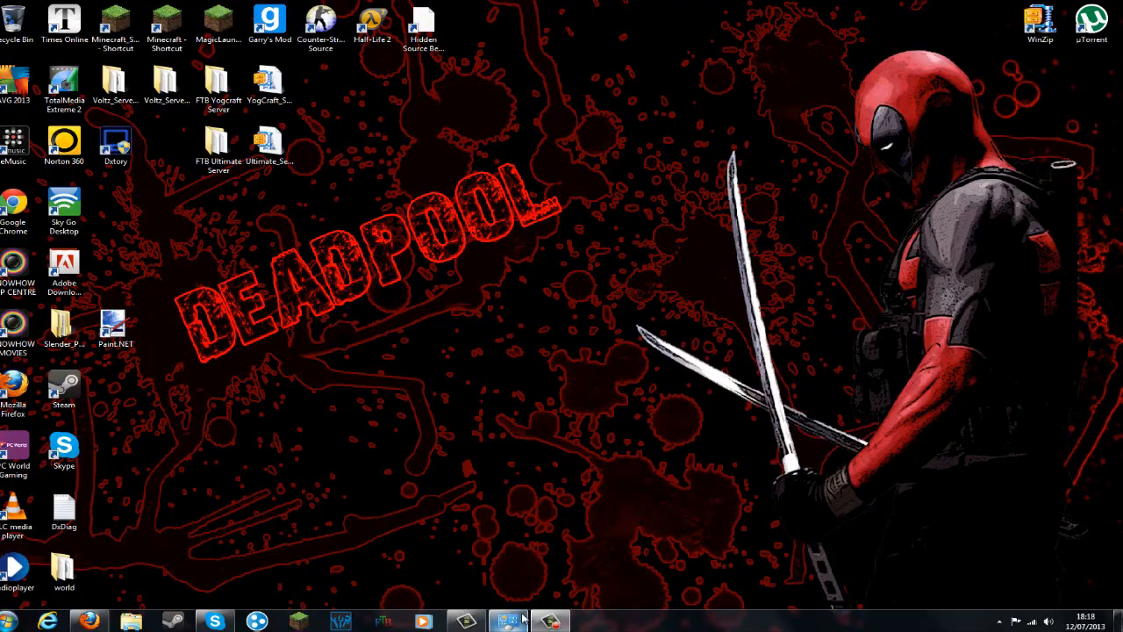
Restore the Camtasia Studio 8 window with the Skyblock.wmv project from the taskbar.
left_click(507, 621)
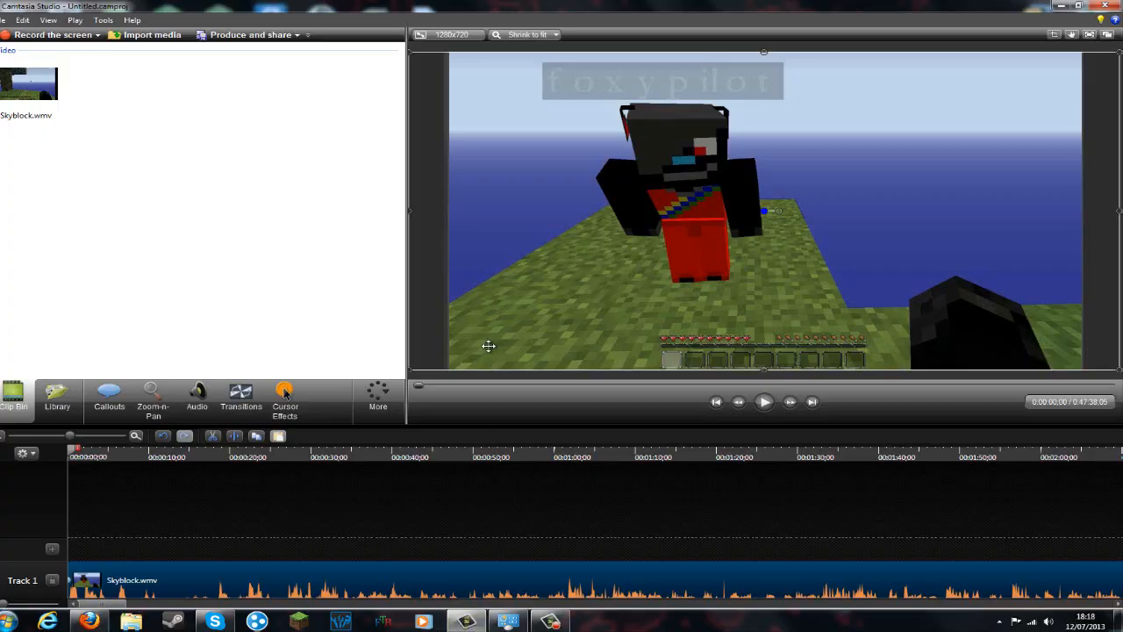
mouse_move(498, 337)
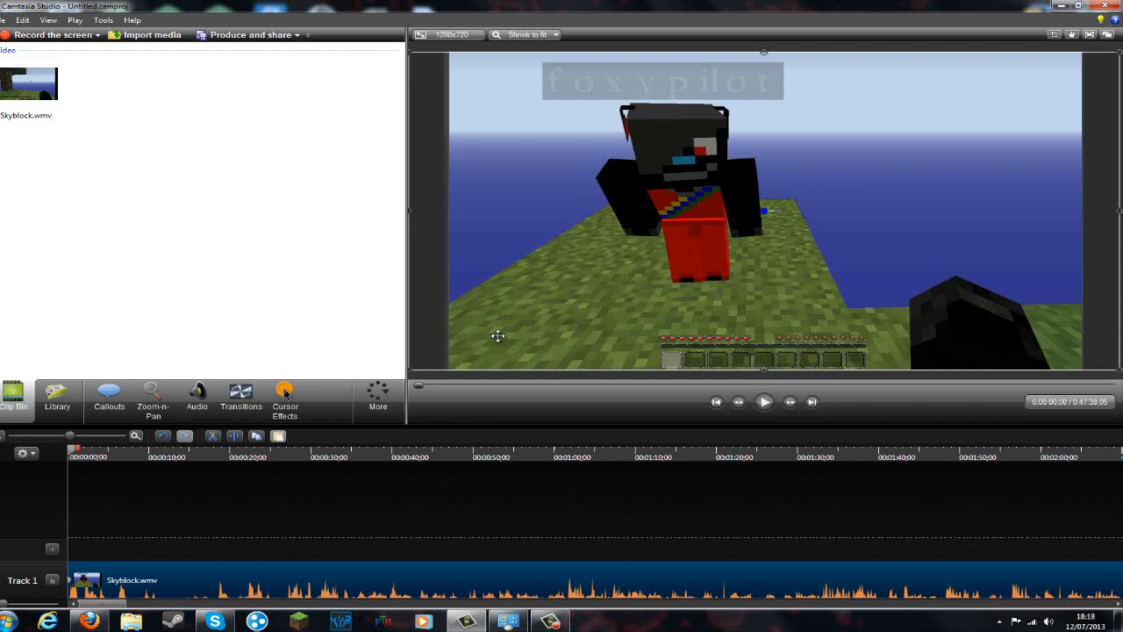
mouse_move(620, 210)
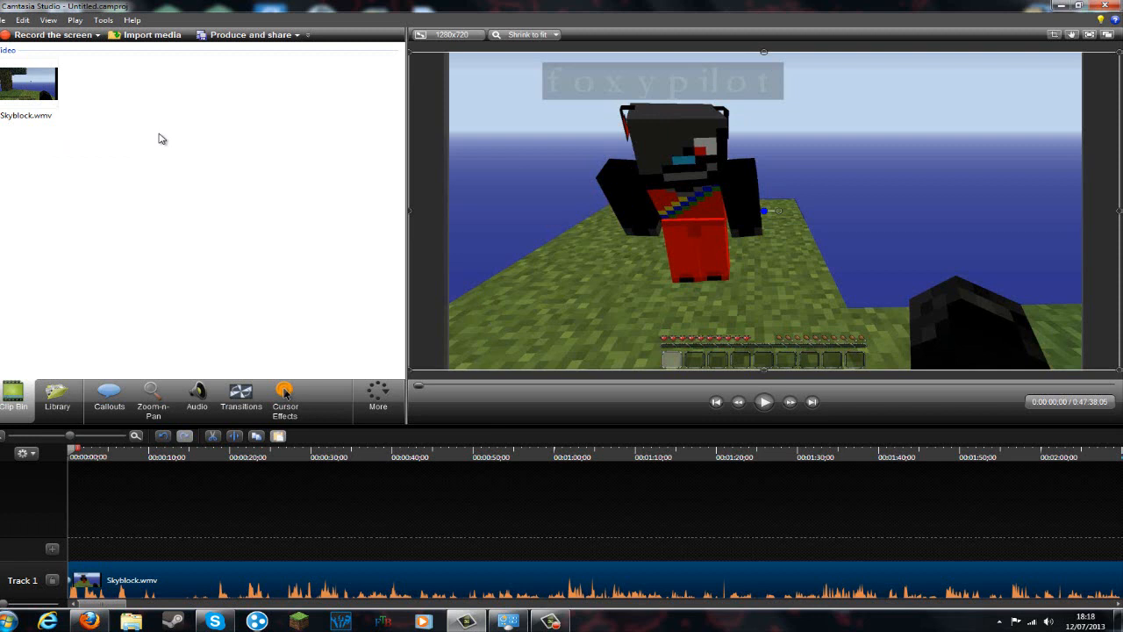
mouse_move(295, 198)
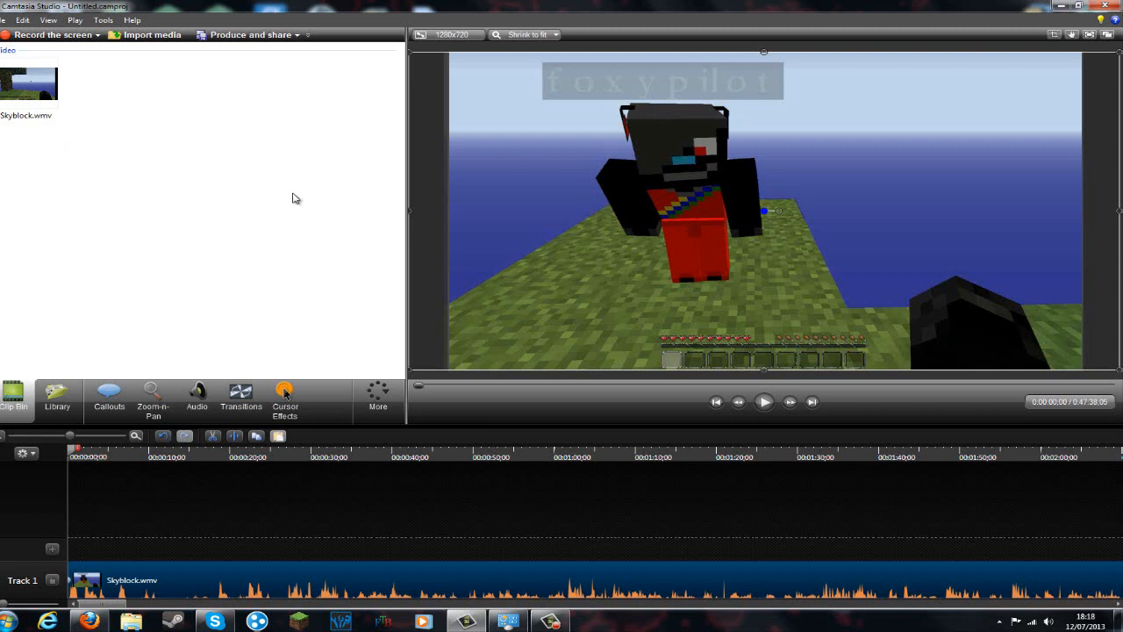
mouse_move(594, 170)
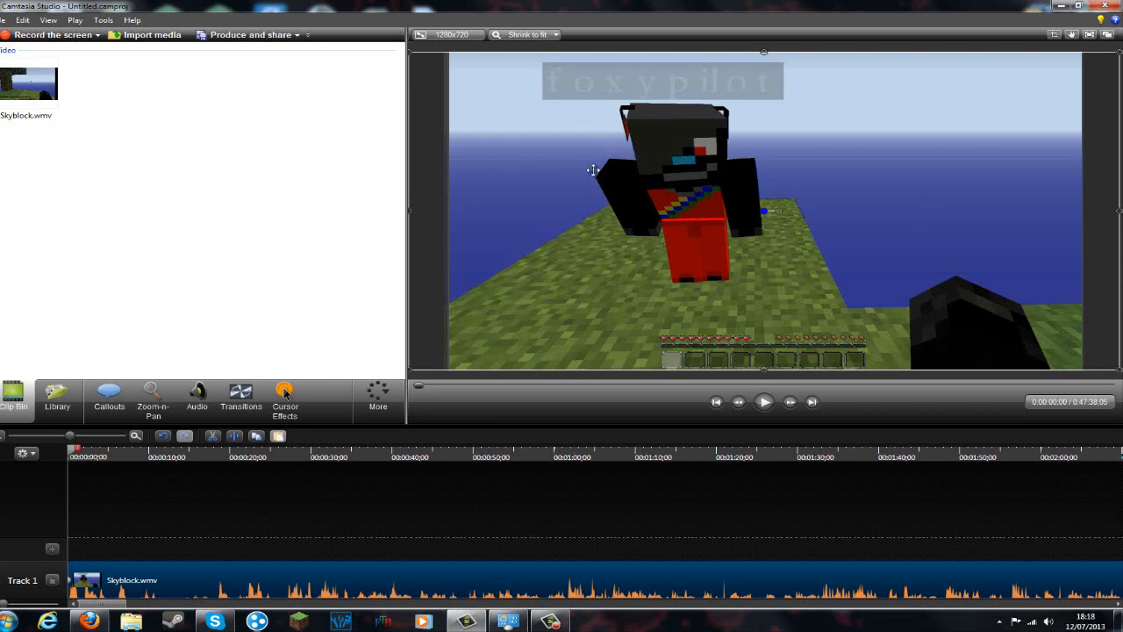
mouse_move(739, 321)
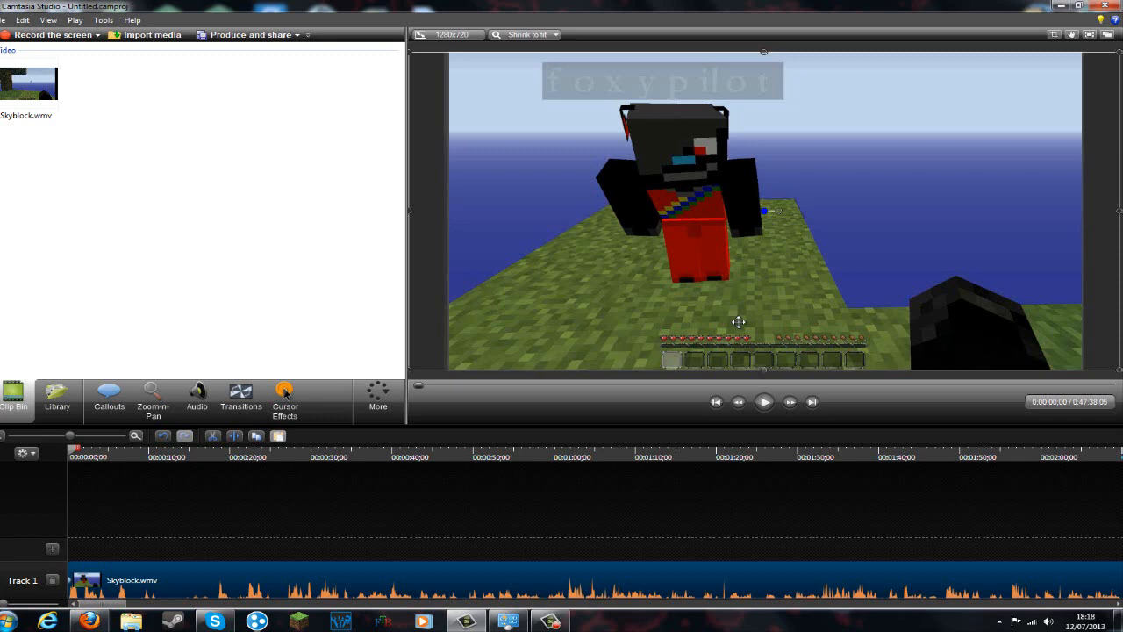
mouse_move(378, 390)
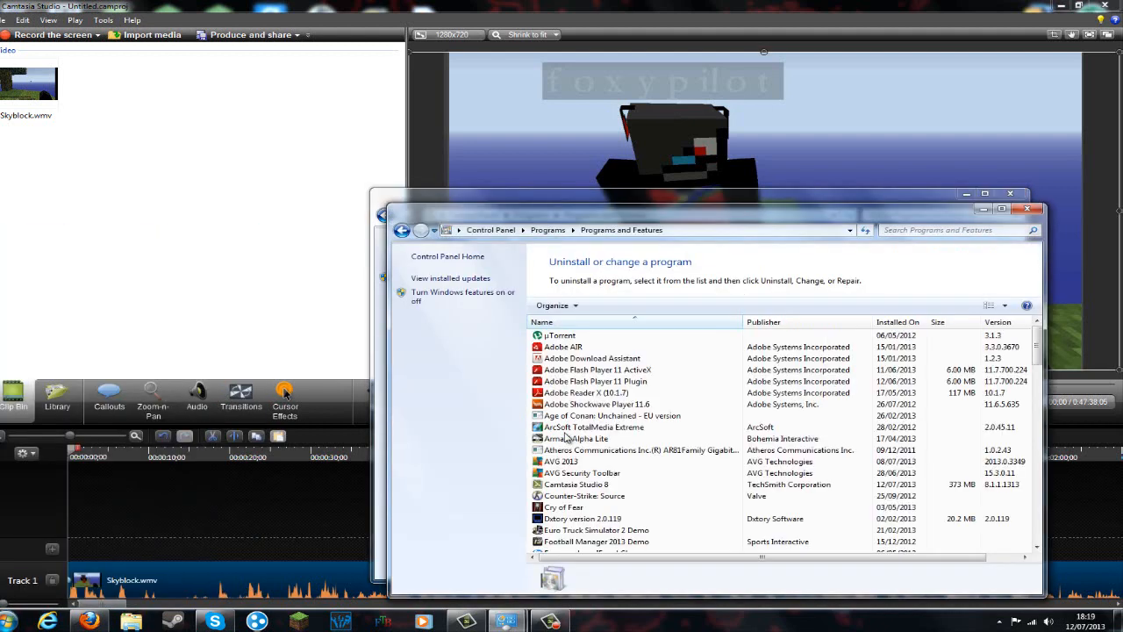
Search the Start menu for 'add' and open the installed updates list.
left_click(12, 621)
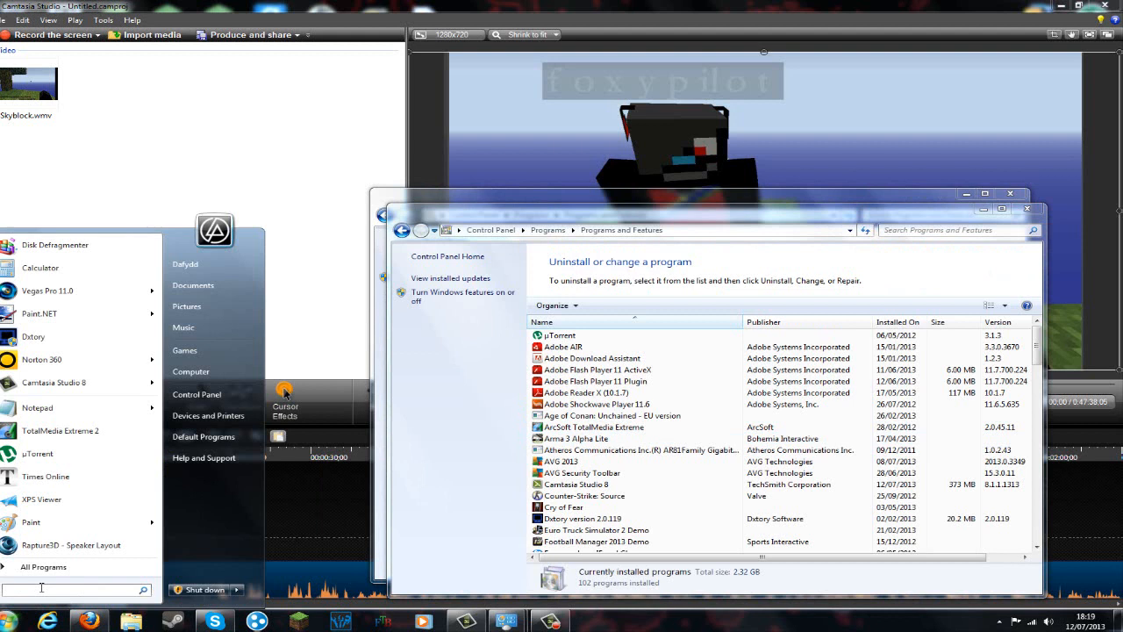
type("add")
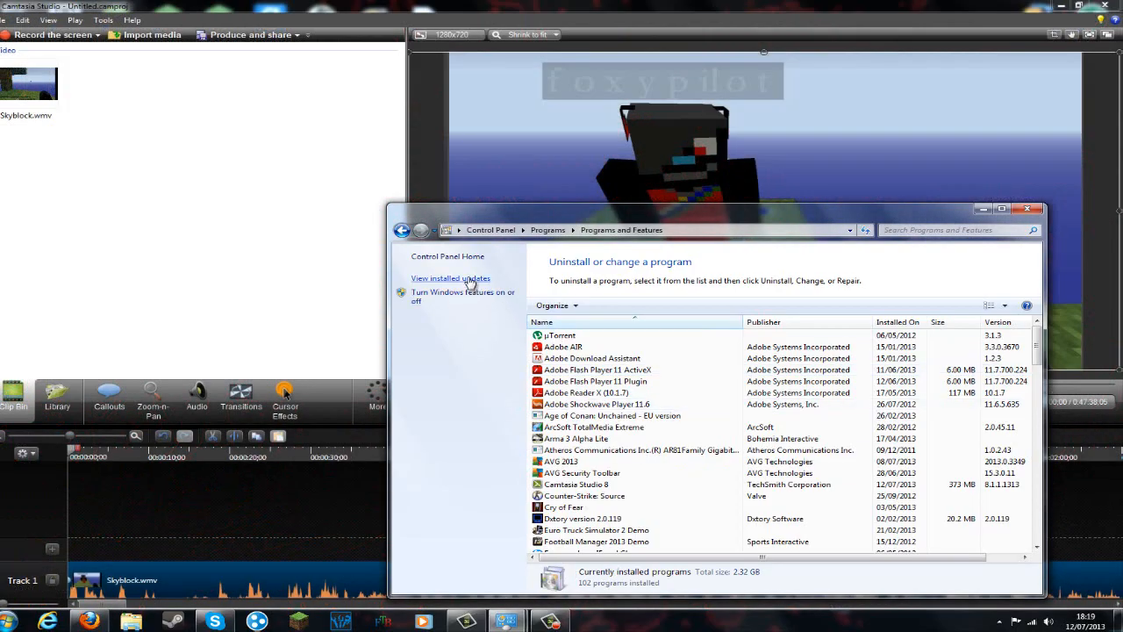
left_click(450, 278)
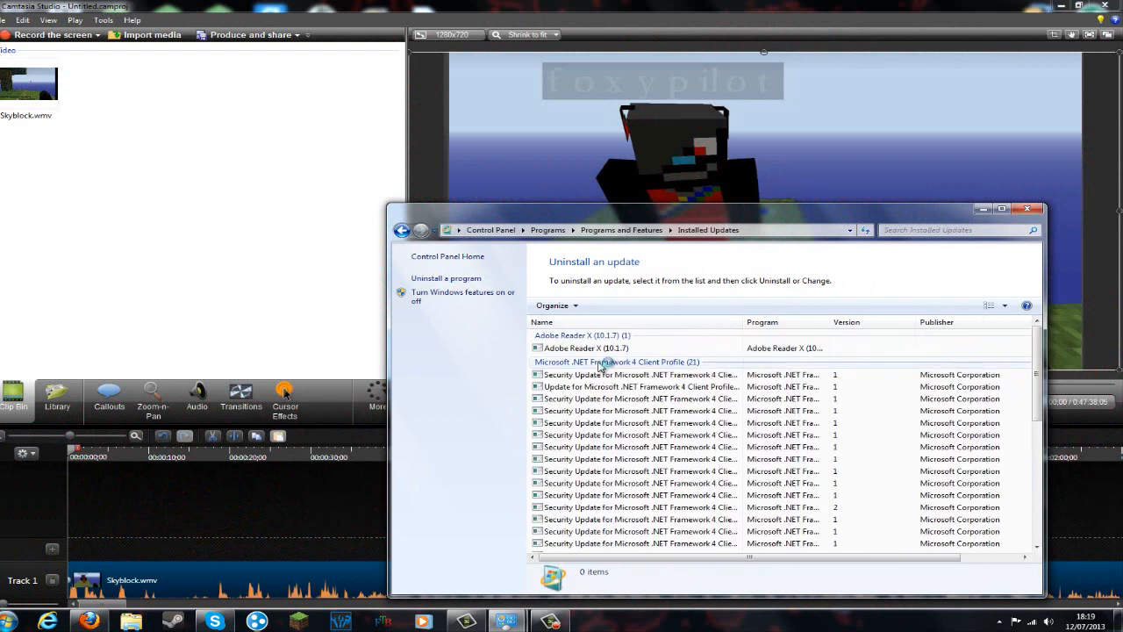
mouse_move(922, 230)
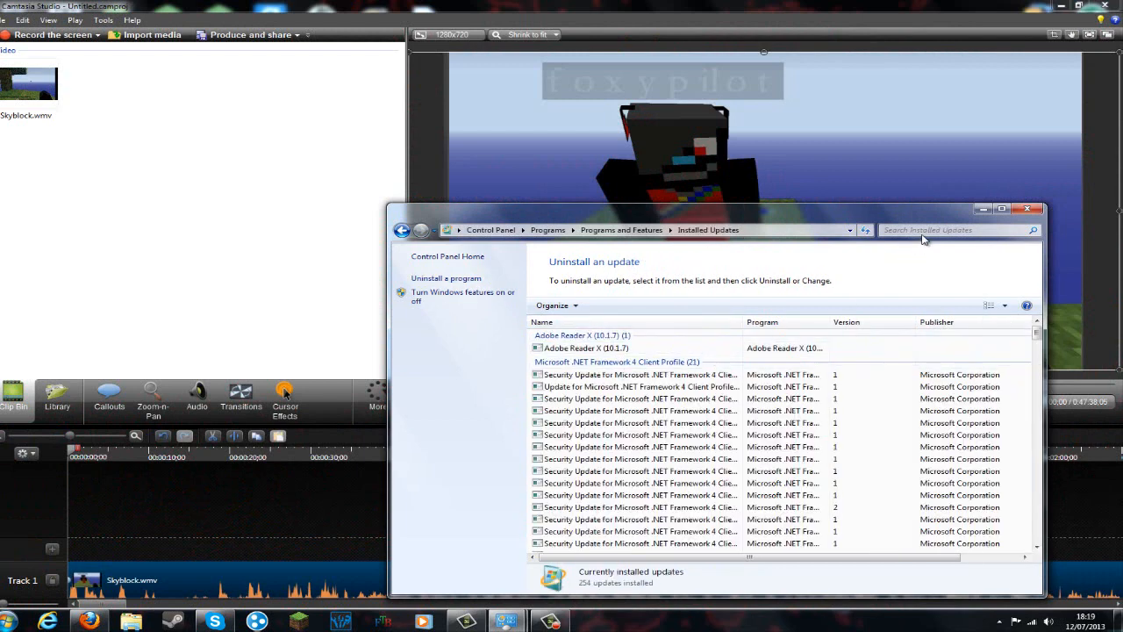
Search installed updates for kb2803821.
left_click(956, 229)
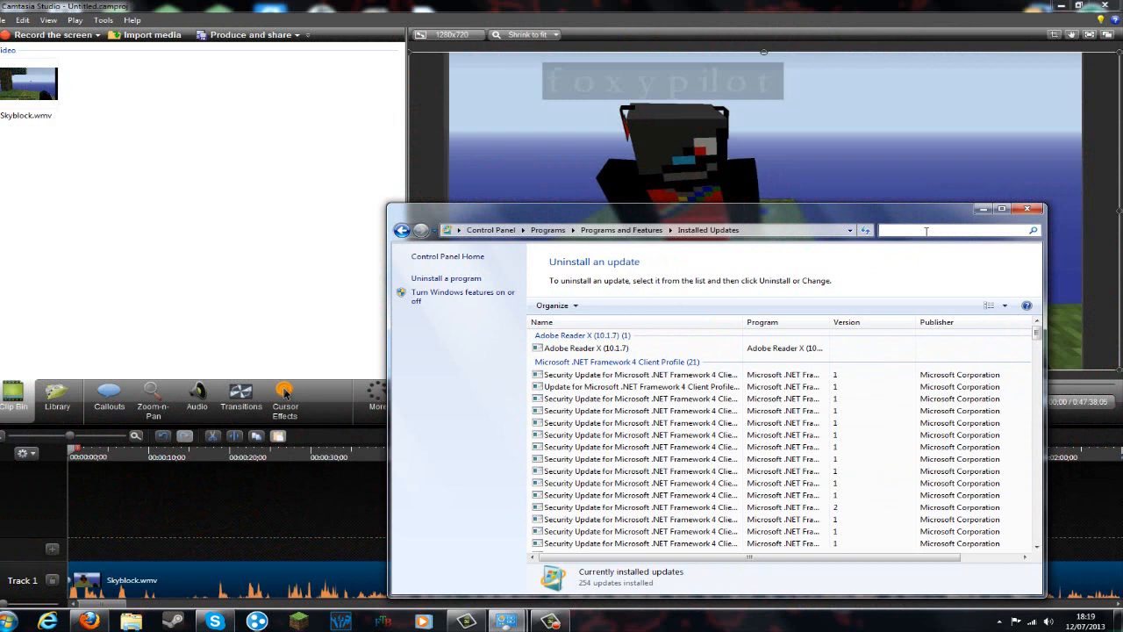
type("kb2803821")
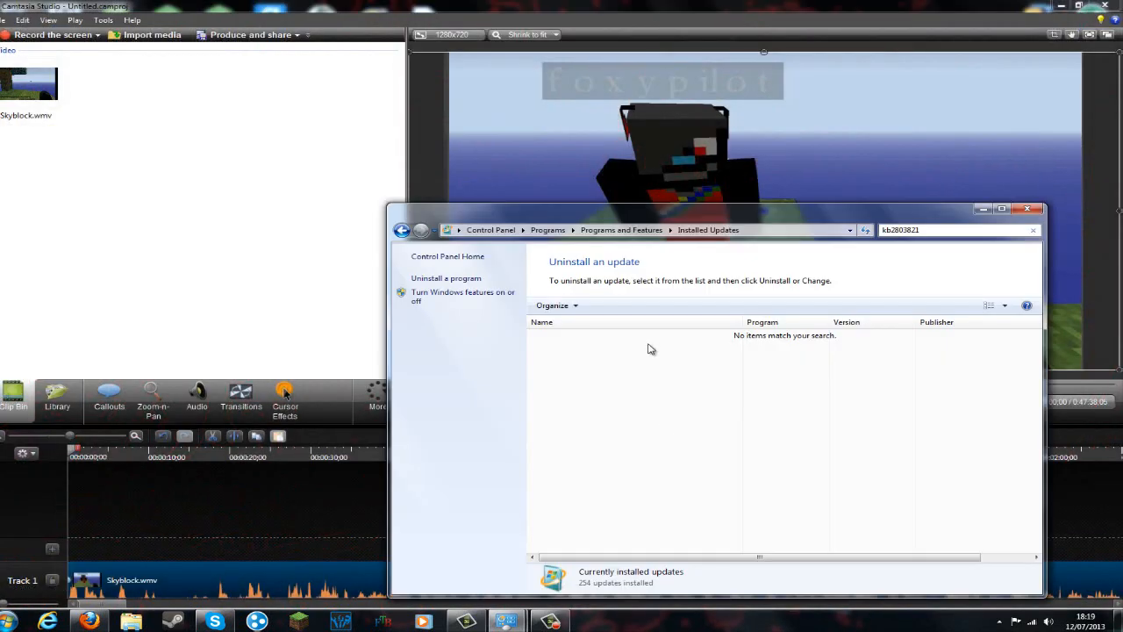
mouse_move(629, 349)
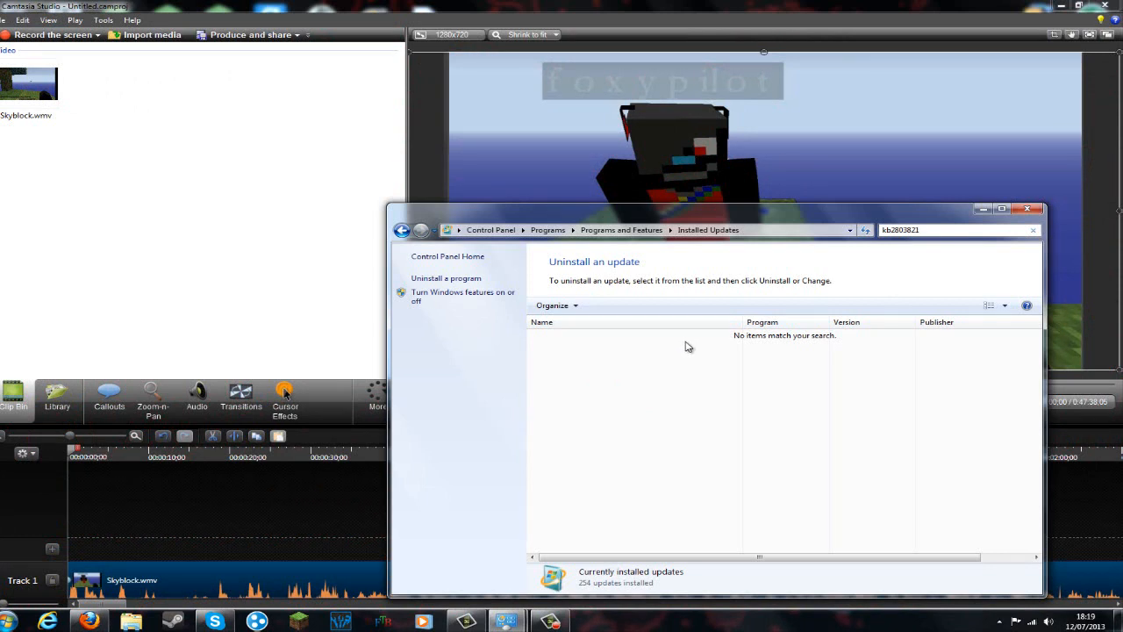
mouse_move(691, 343)
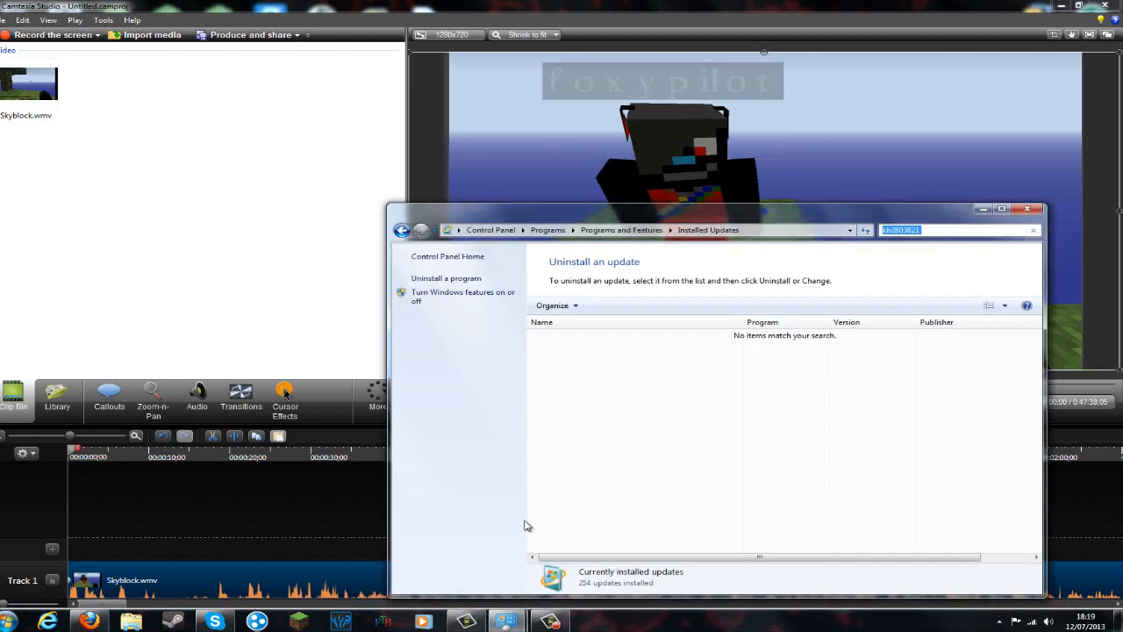
mouse_move(816, 365)
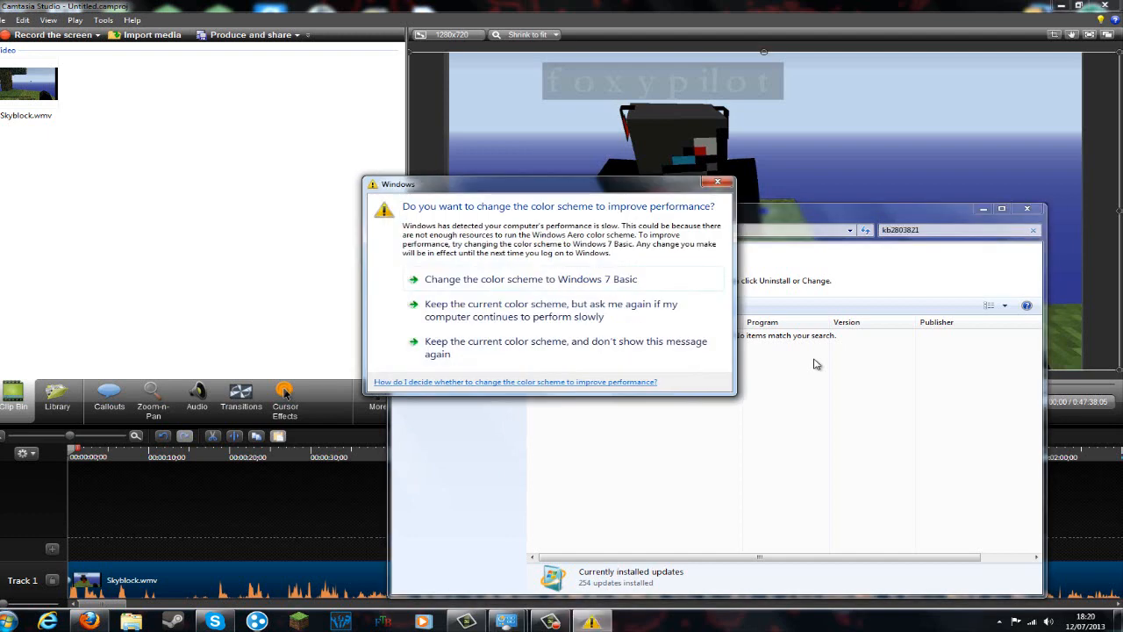
mouse_move(579, 342)
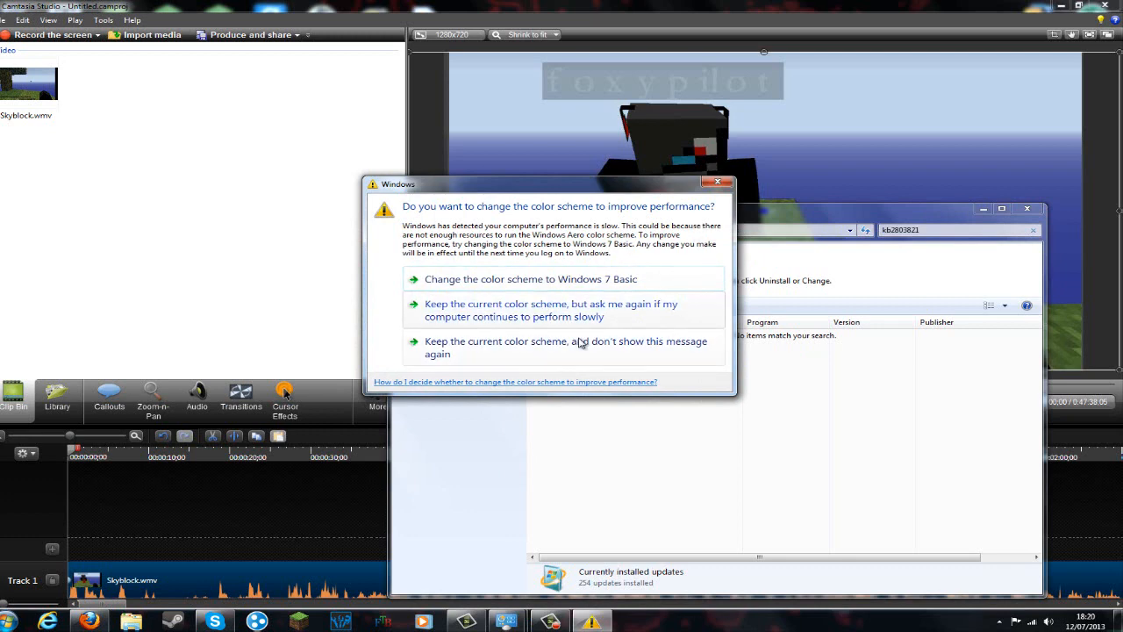